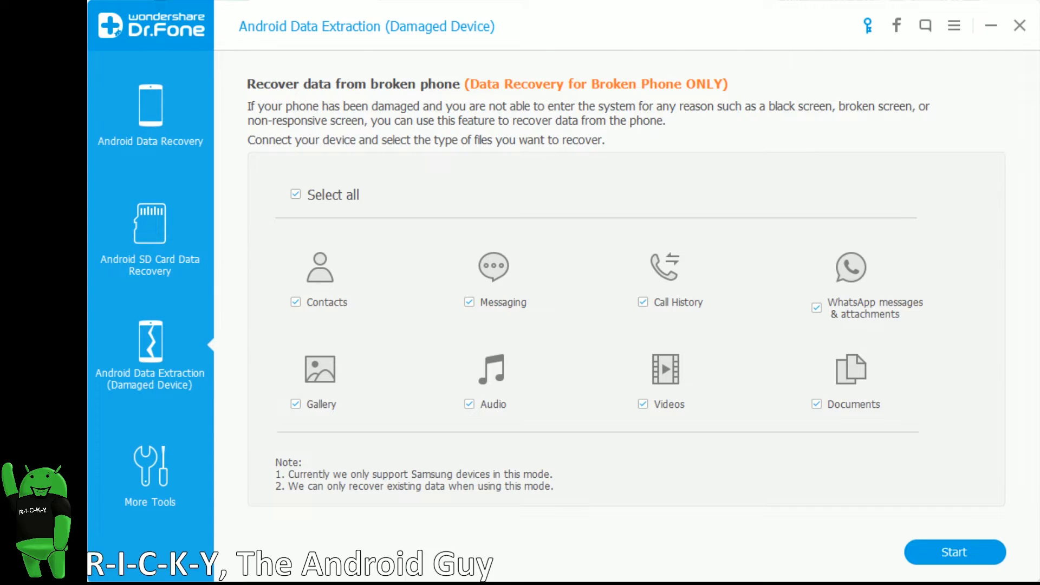
{"action": "mouse_move", "coordinate": [1031, 116]}
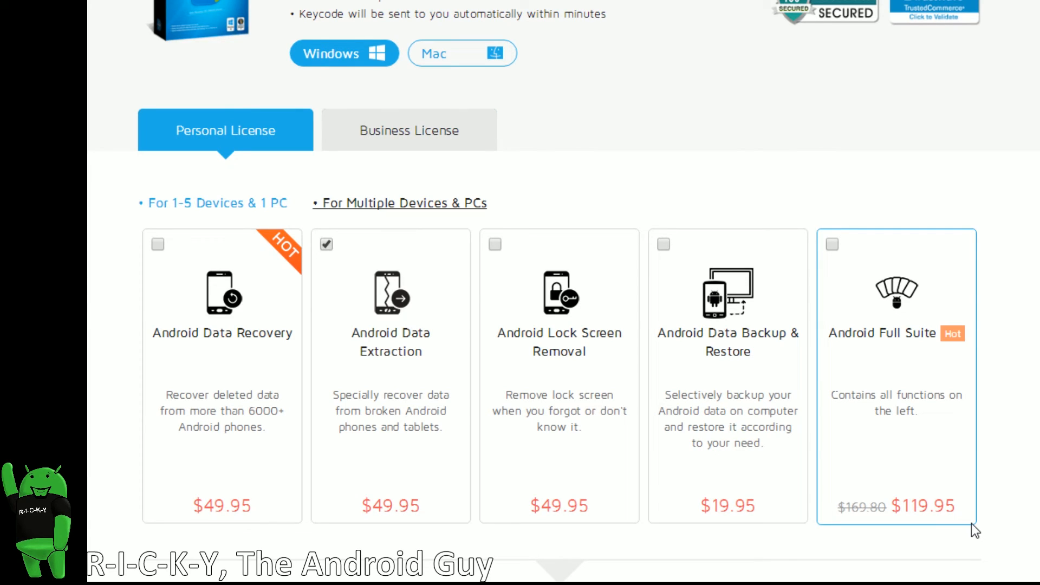
{"action": "mouse_move", "coordinate": [443, 548]}
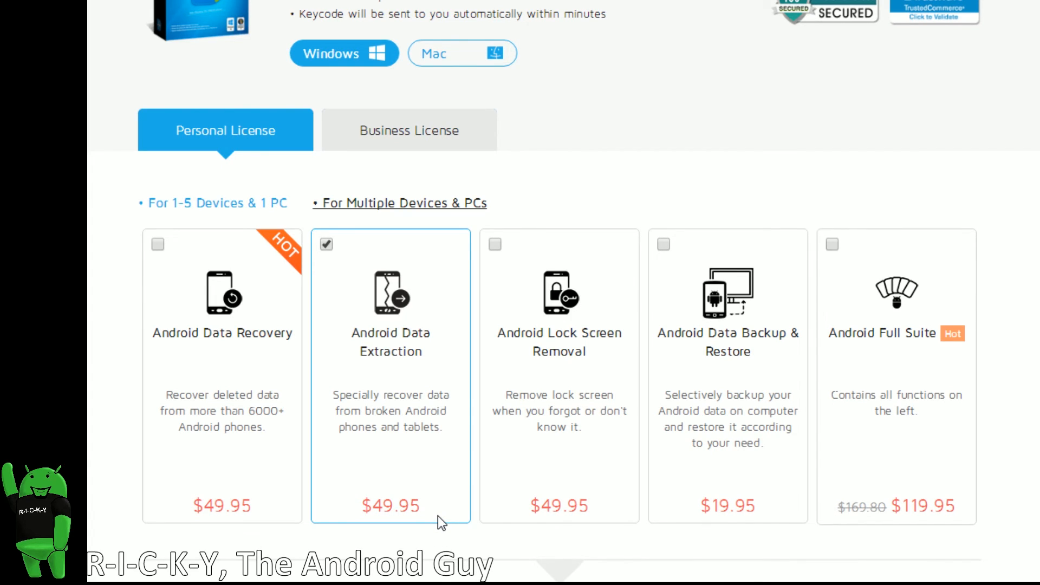
{"action": "mouse_move", "coordinate": [441, 550]}
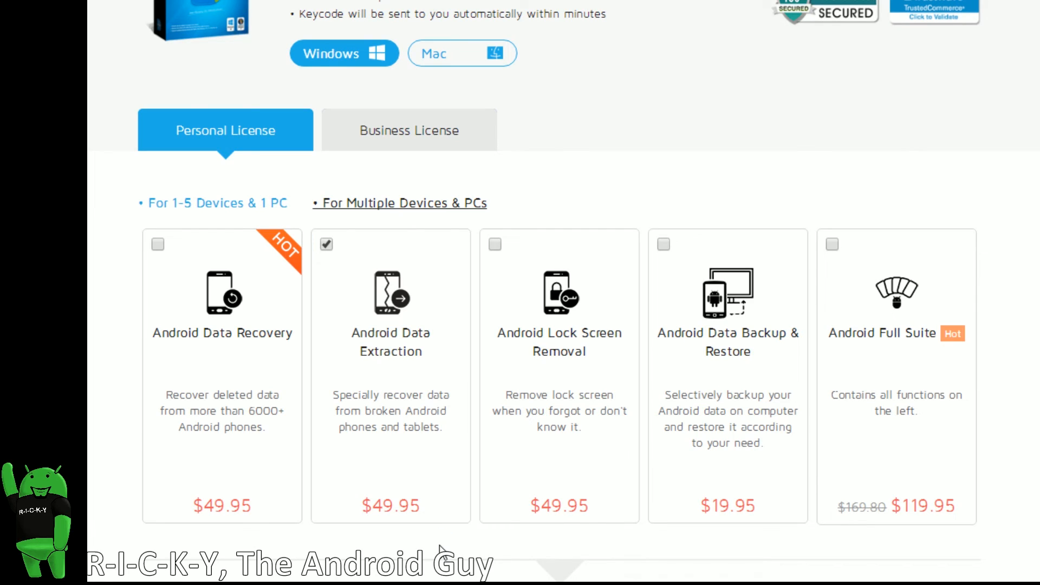